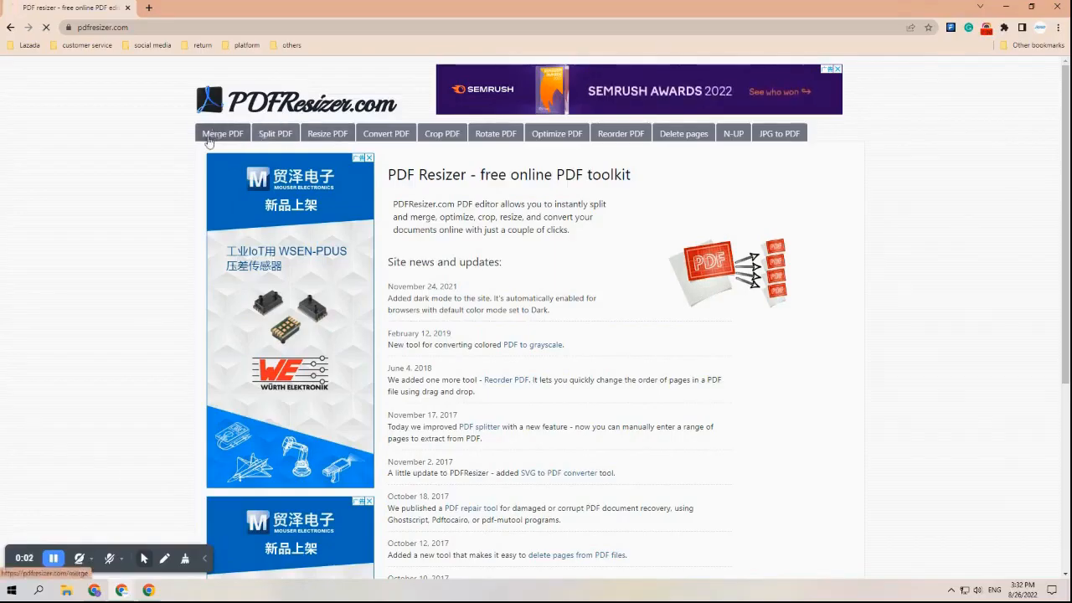
Select USPS 1–5 from the USPS labels folder in the Merge PDF tool.
{"action": "left_click", "coordinate": [222, 133]}
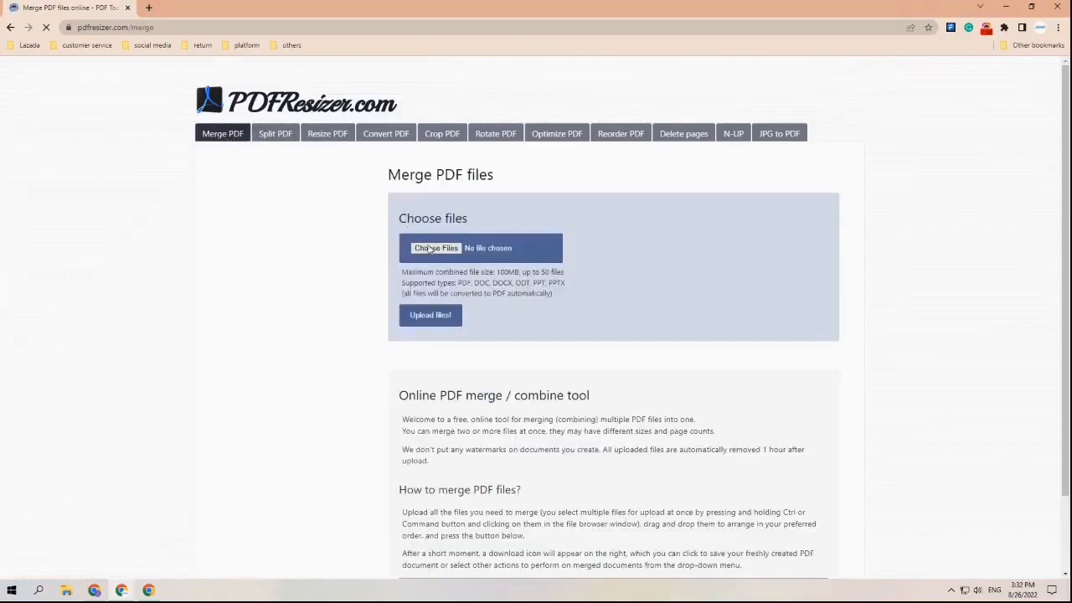
{"action": "left_click", "coordinate": [436, 248]}
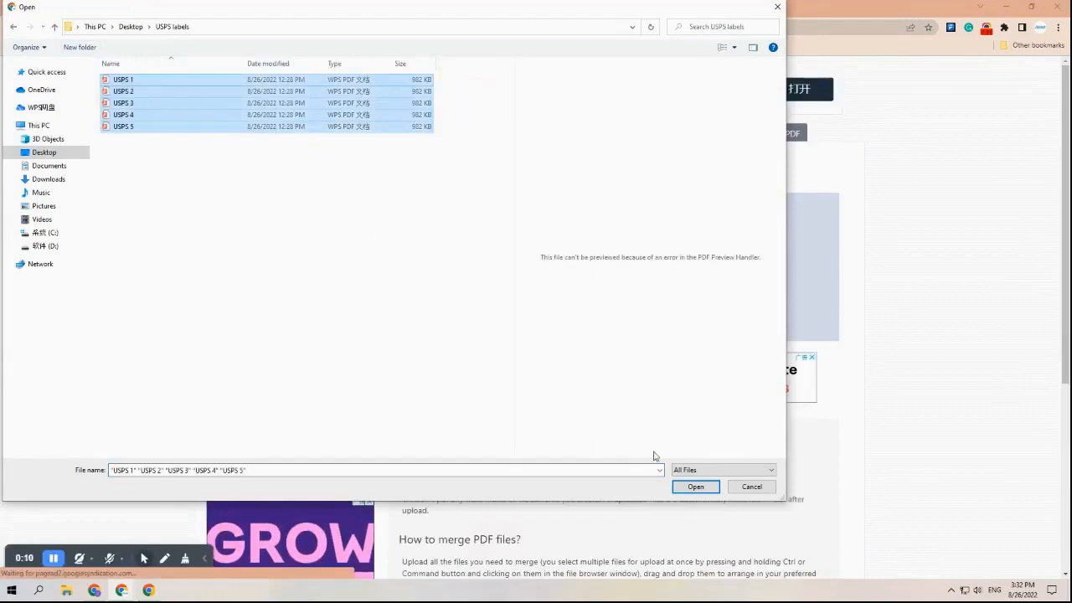
{"action": "left_click", "coordinate": [695, 487]}
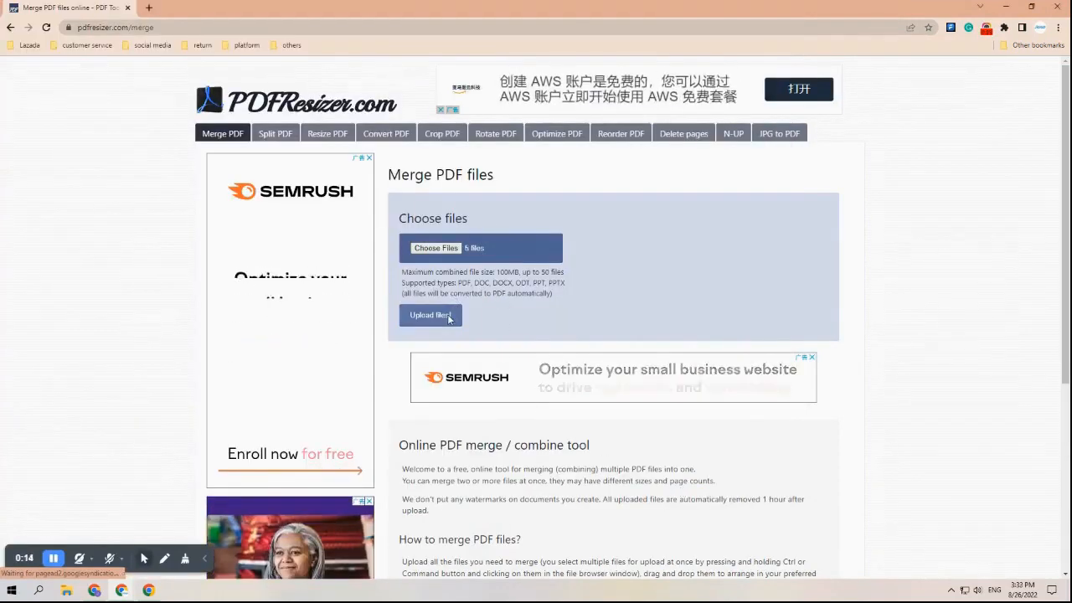
Upload the five labels, merge them into one 5-page 4.79 MB PDF, and download it.
{"action": "left_click", "coordinate": [431, 315]}
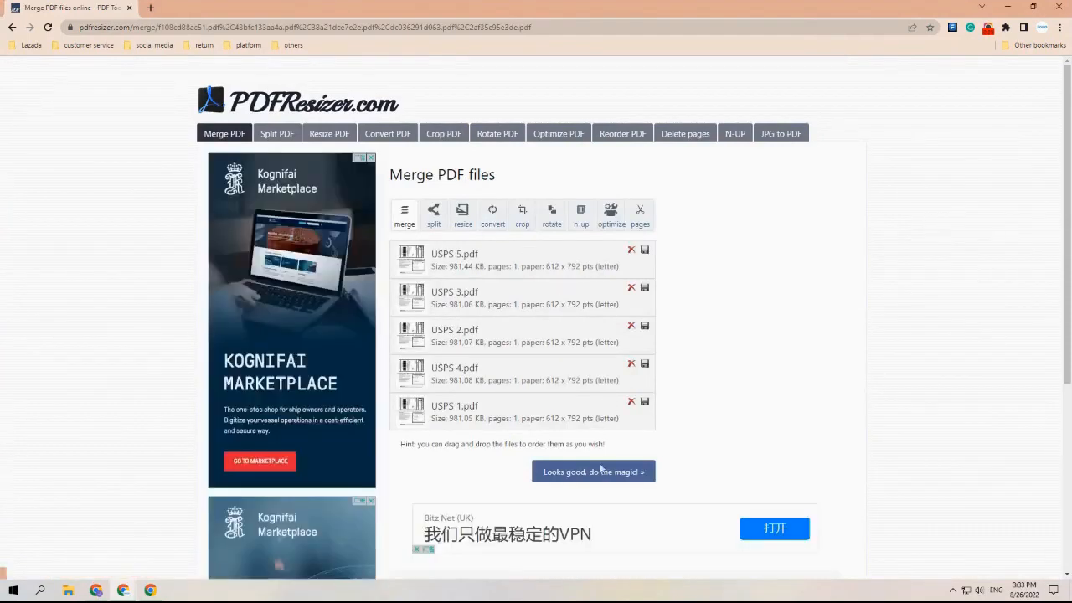
{"action": "left_click", "coordinate": [593, 472]}
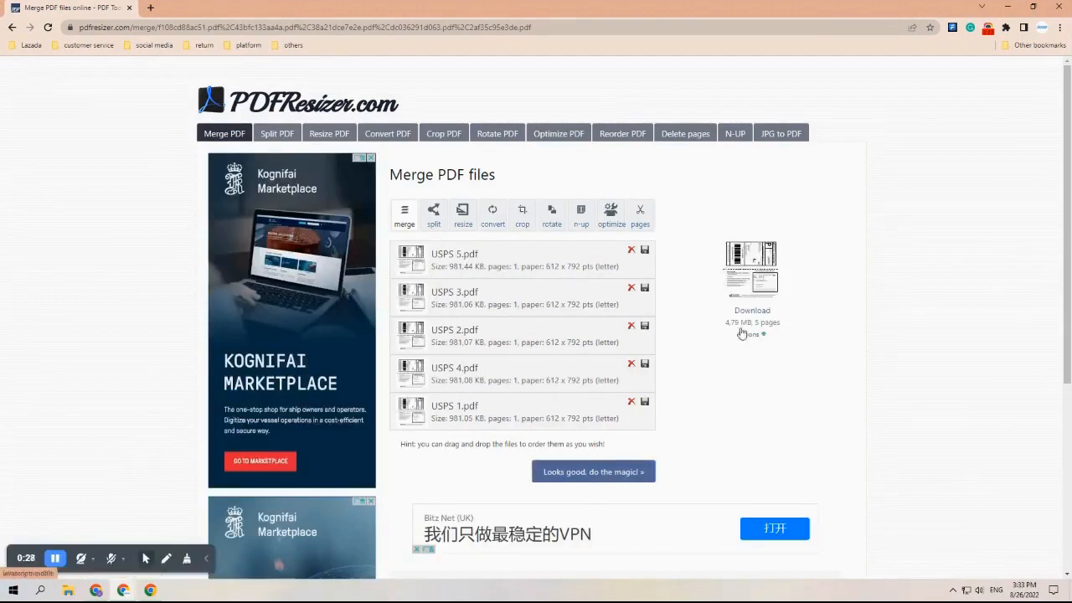
{"action": "left_click", "coordinate": [751, 311]}
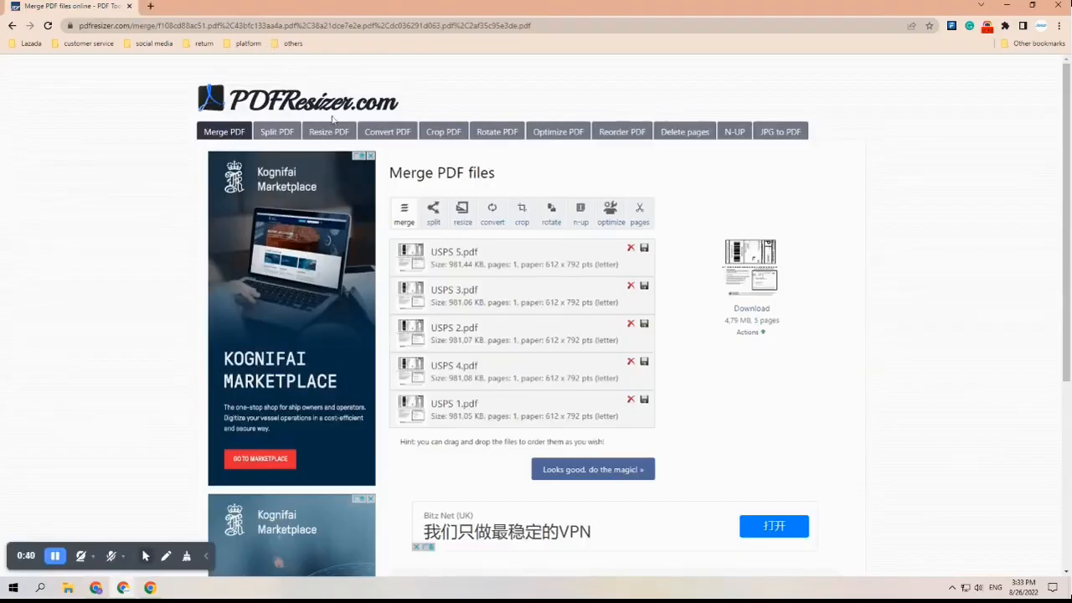
Upload pdfresizer.com-pdf-merge from Downloads into the Crop PDF tool.
{"action": "left_click", "coordinate": [443, 131]}
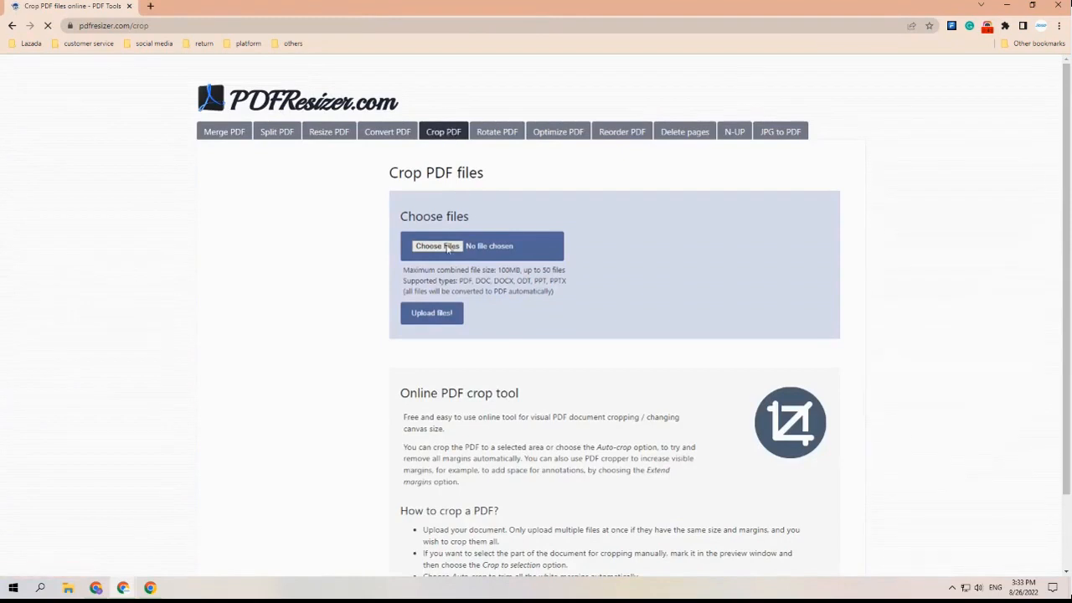
{"action": "left_click", "coordinate": [437, 246]}
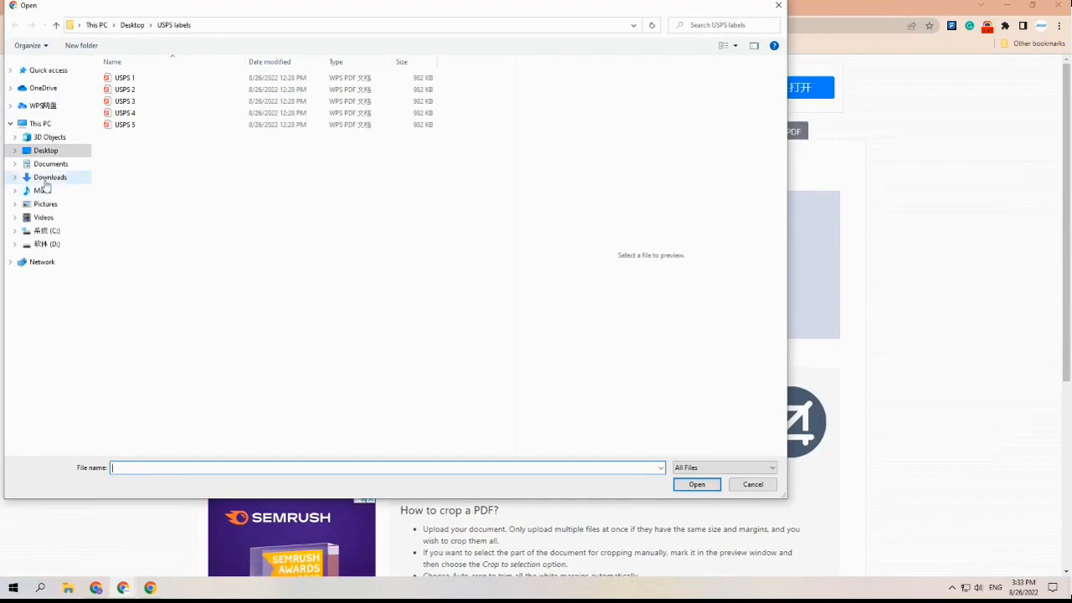
{"action": "left_click", "coordinate": [50, 176]}
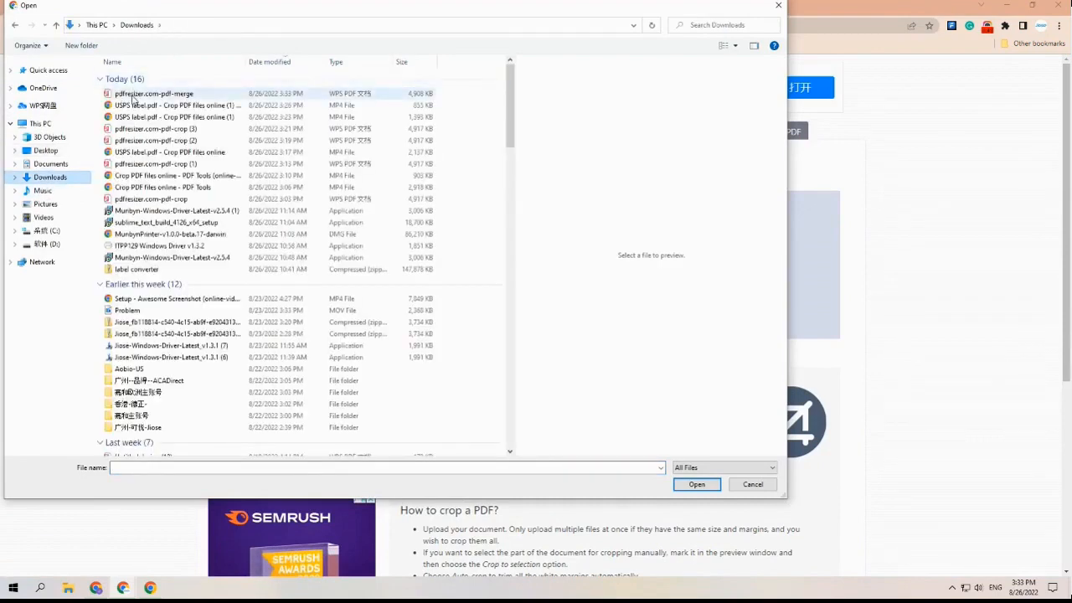
{"action": "left_click", "coordinate": [696, 484]}
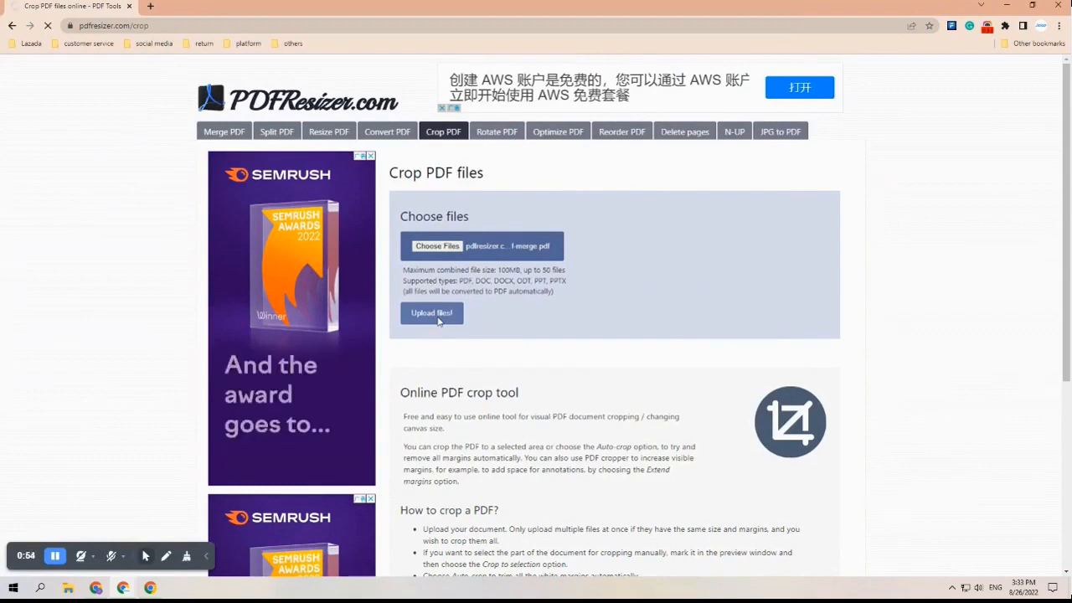
{"action": "left_click", "coordinate": [432, 313]}
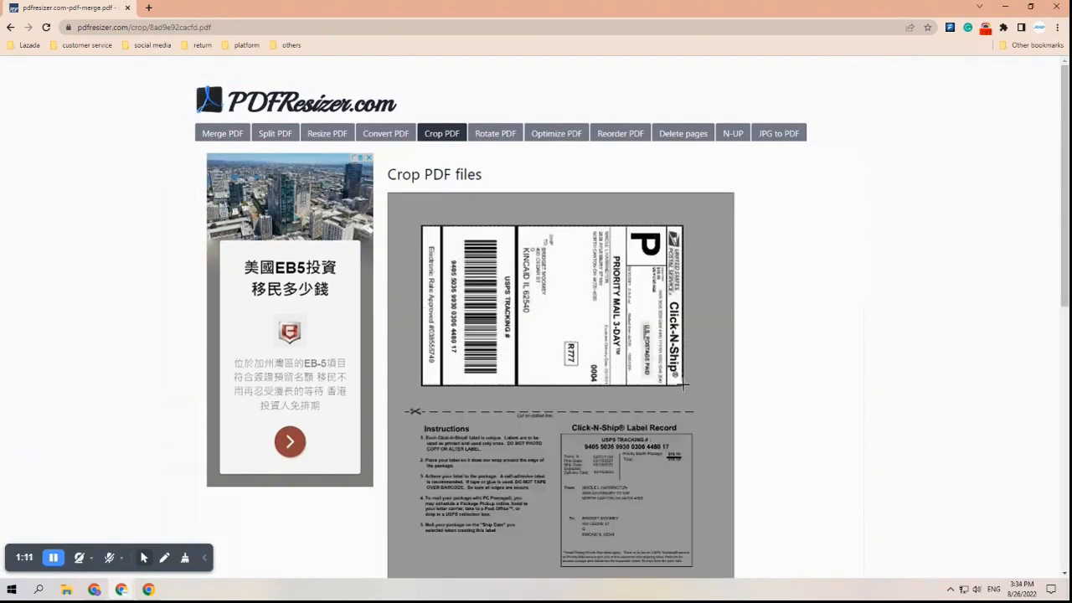
Crop all five pages to the label selection and open the downloaded cropped PDF.
{"action": "scroll", "scroll_direction": "down", "scroll_amount": 3}
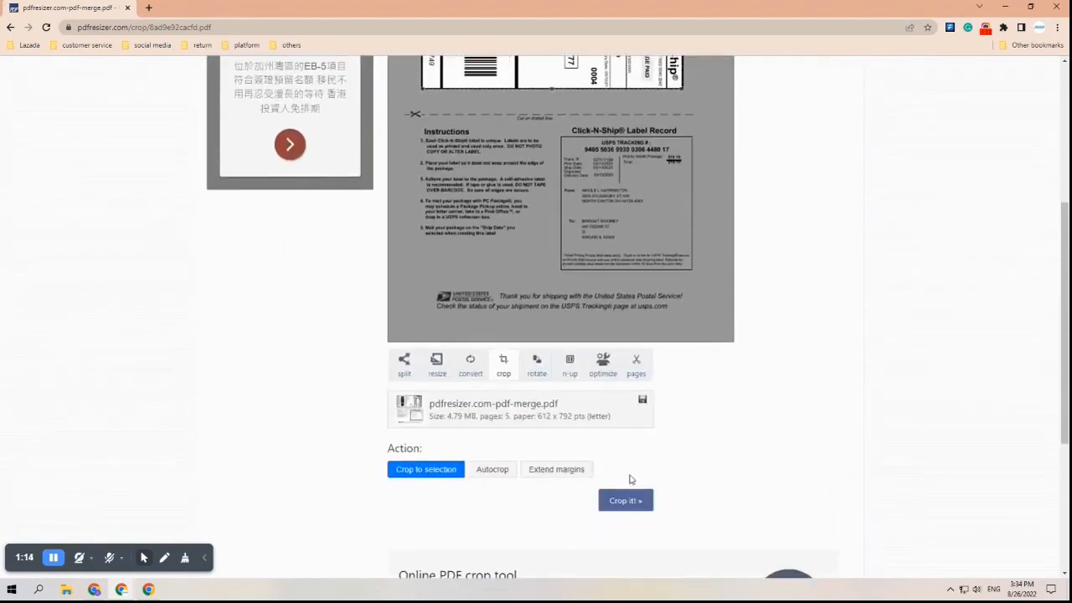
{"action": "left_click", "coordinate": [625, 500]}
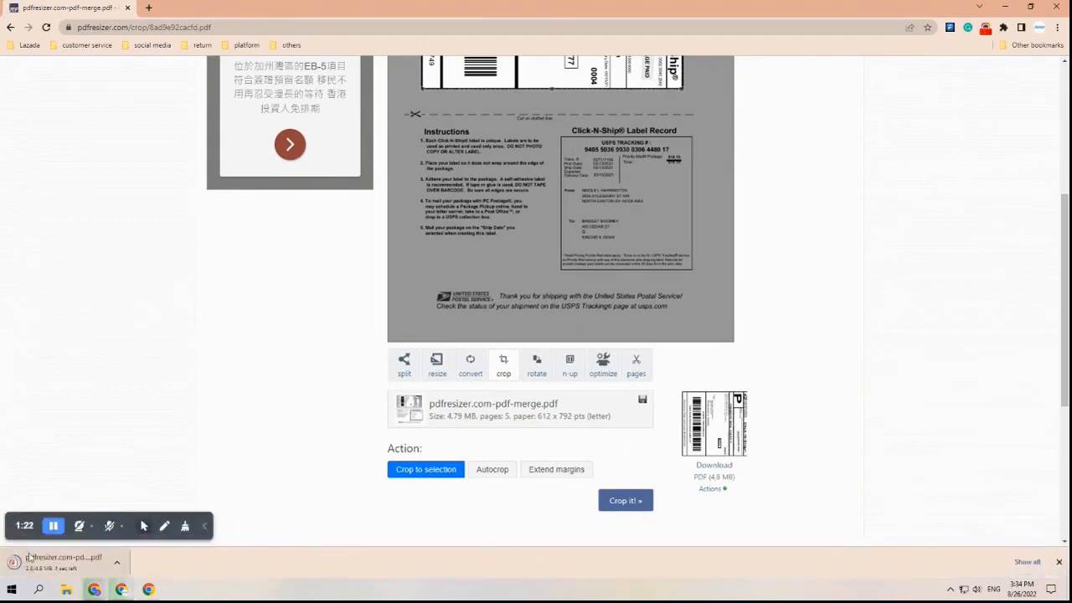
{"action": "left_click", "coordinate": [714, 465]}
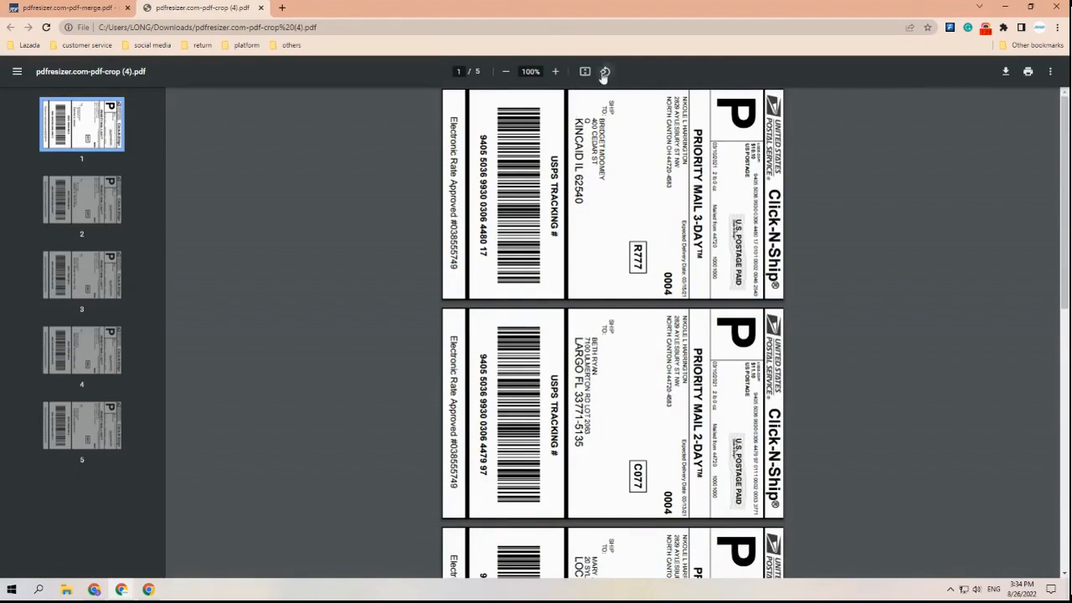
Rotate the cropped label pages three times until upright, then bring up Windows Settings.
{"action": "left_click", "coordinate": [605, 71]}
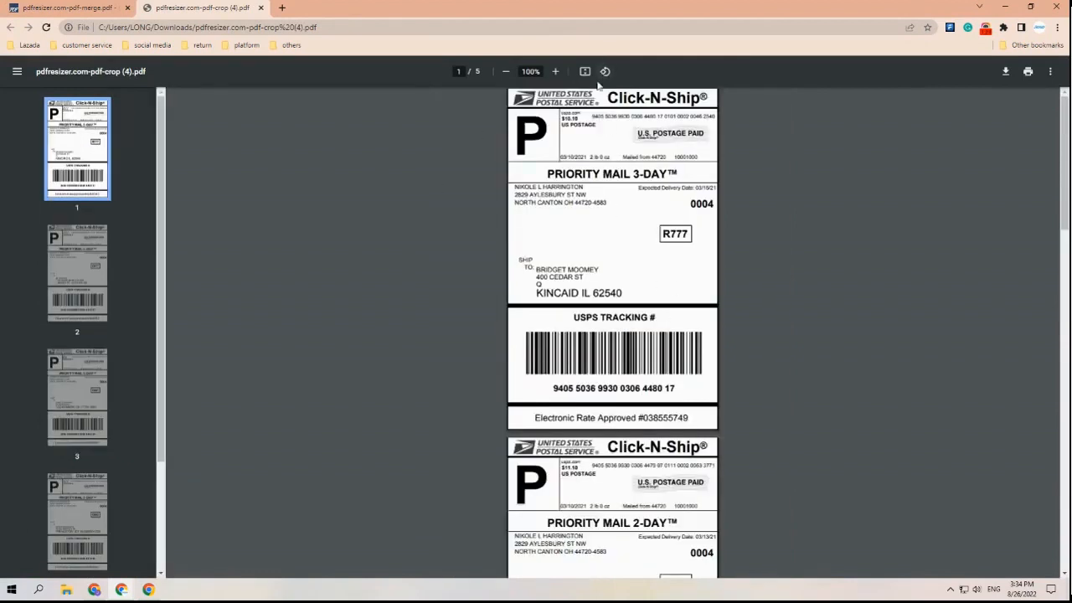
{"action": "left_click", "coordinate": [605, 72]}
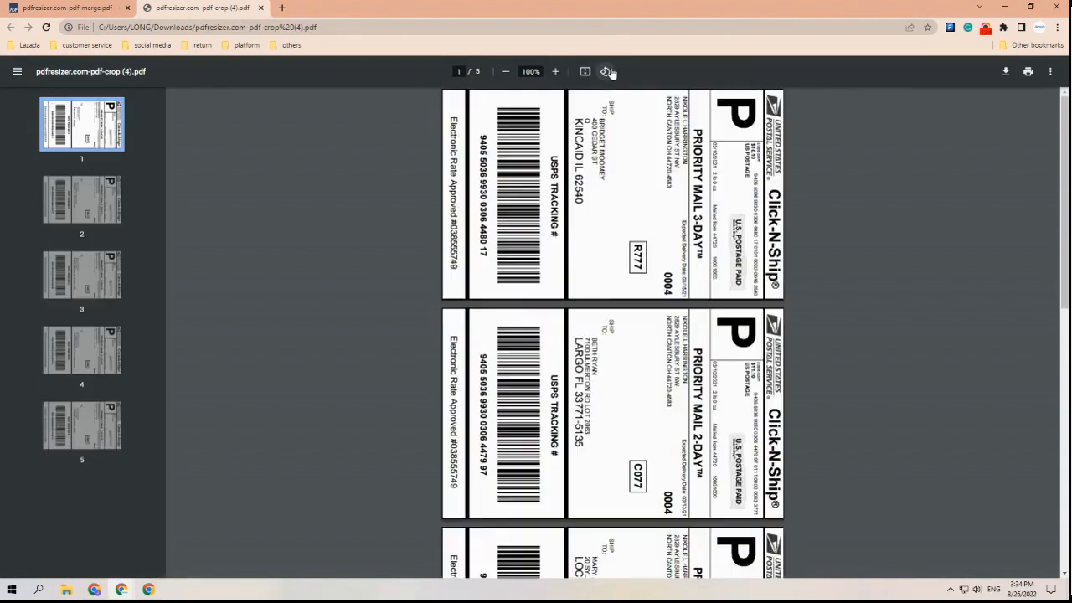
{"action": "left_click", "coordinate": [605, 71]}
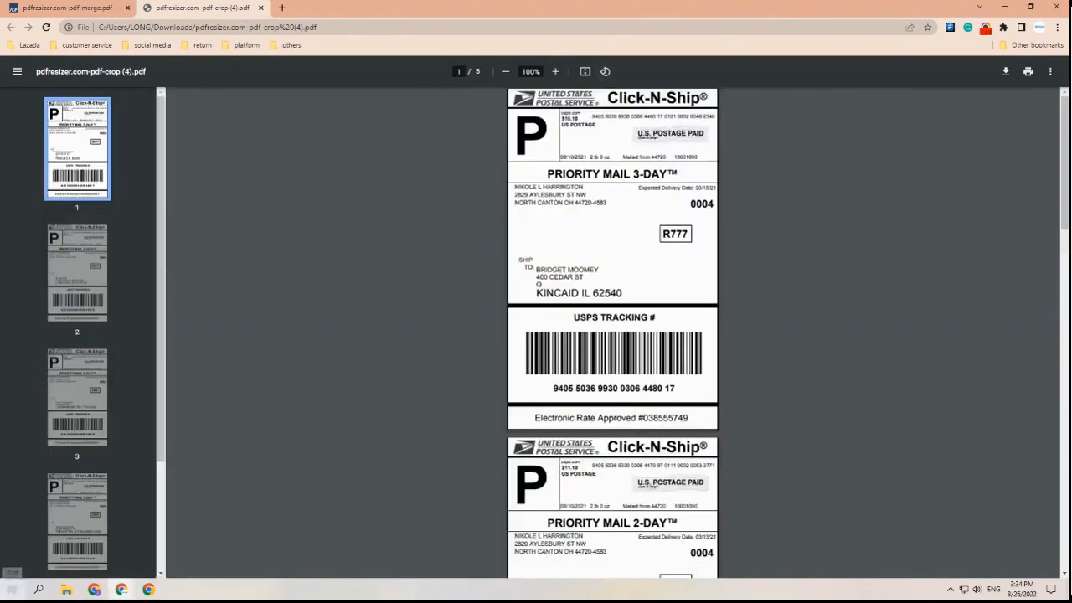
{"action": "left_click", "coordinate": [176, 589]}
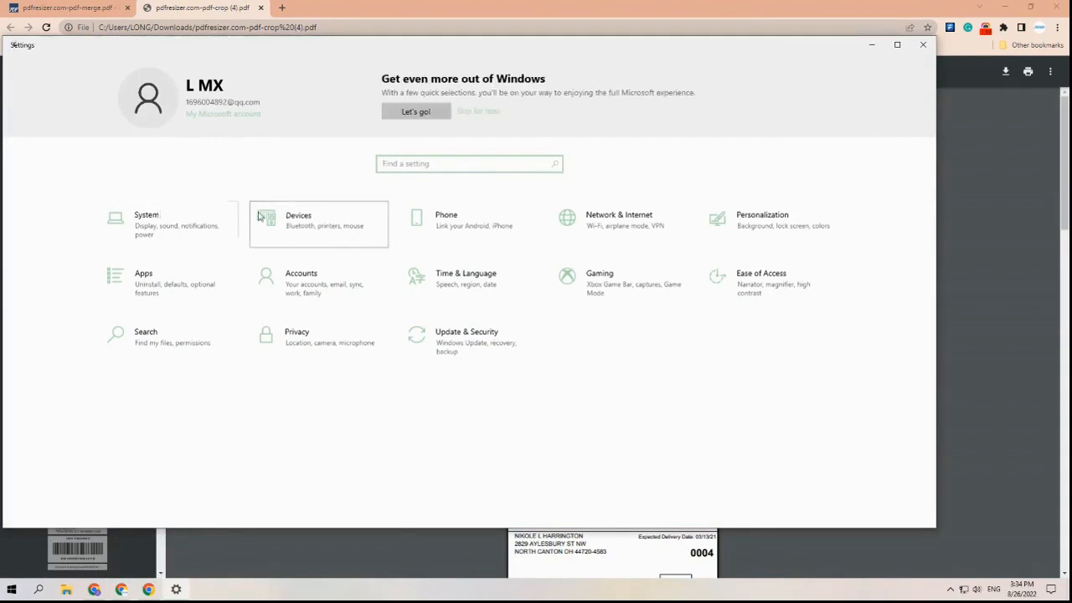
Check the Jiose J500 printer's Page Setup under Printing preferences in Devices.
{"action": "left_click", "coordinate": [318, 224]}
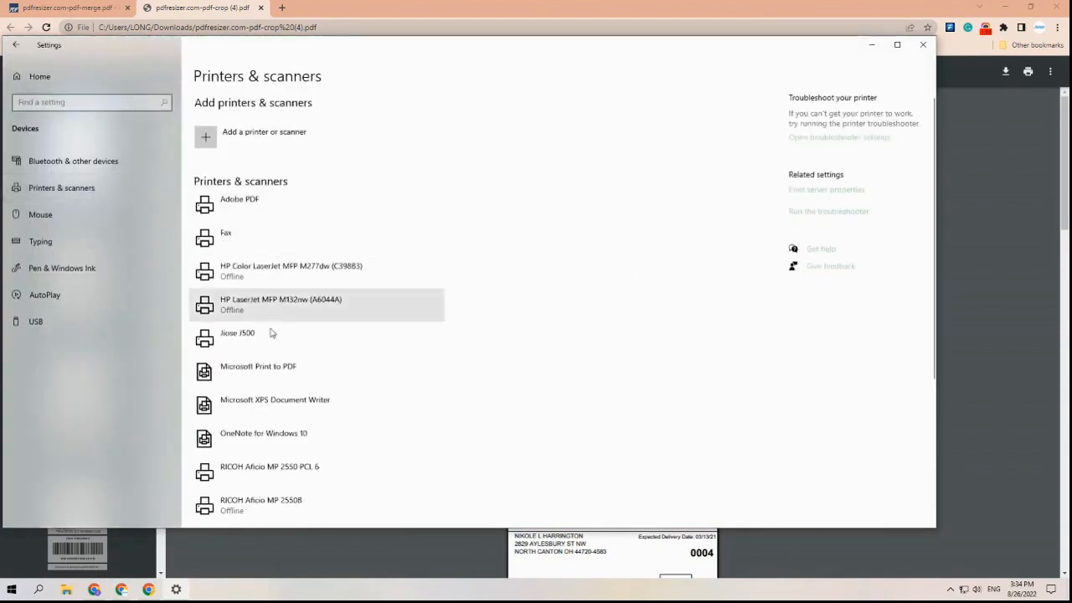
{"action": "left_click", "coordinate": [237, 333]}
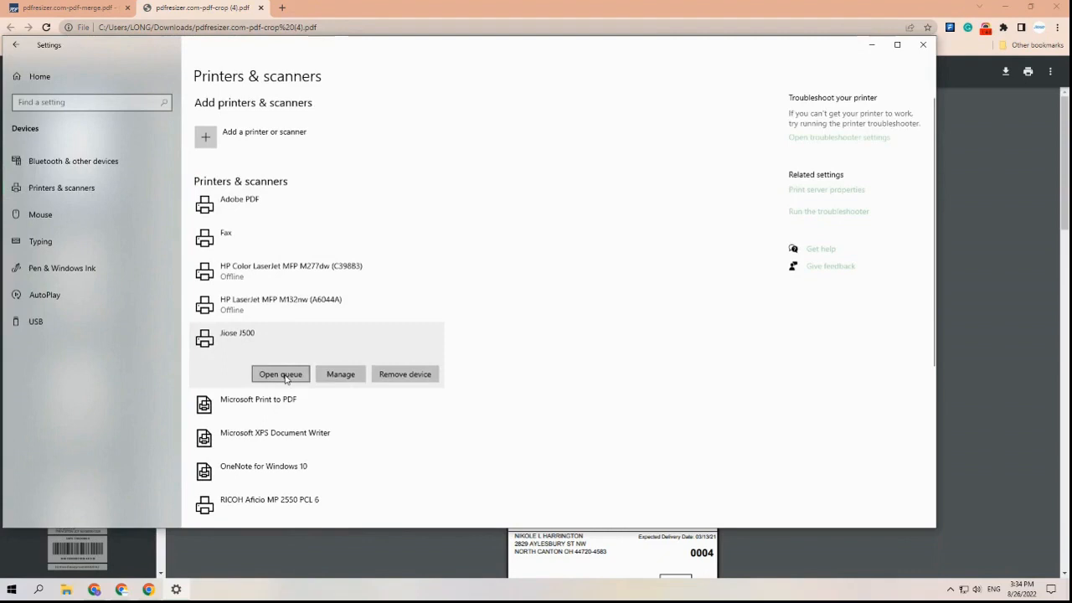
{"action": "left_click", "coordinate": [340, 374]}
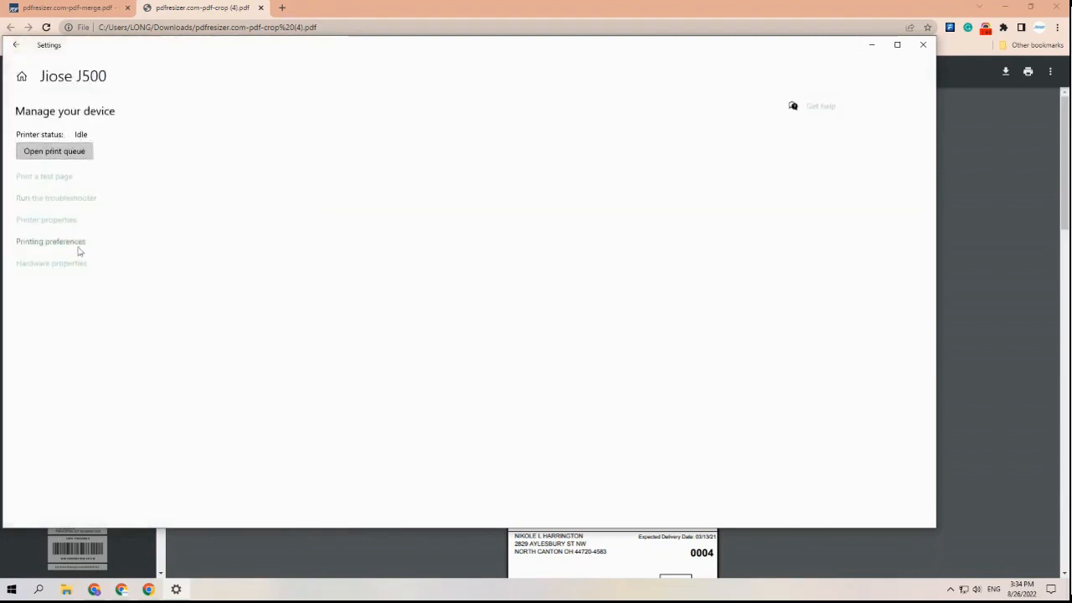
{"action": "left_click", "coordinate": [50, 241]}
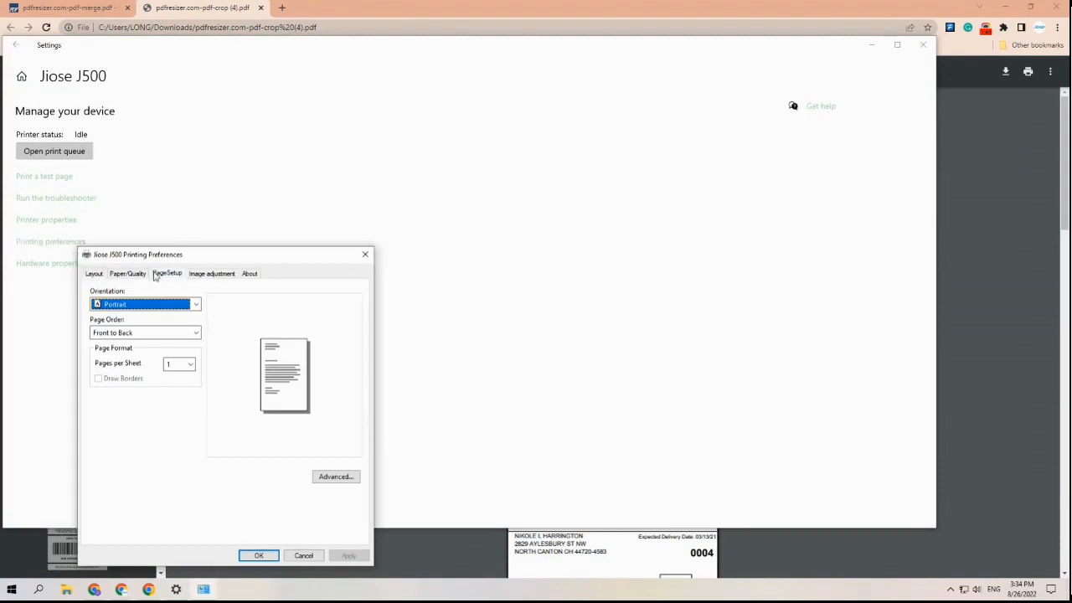
{"action": "left_click", "coordinate": [167, 273]}
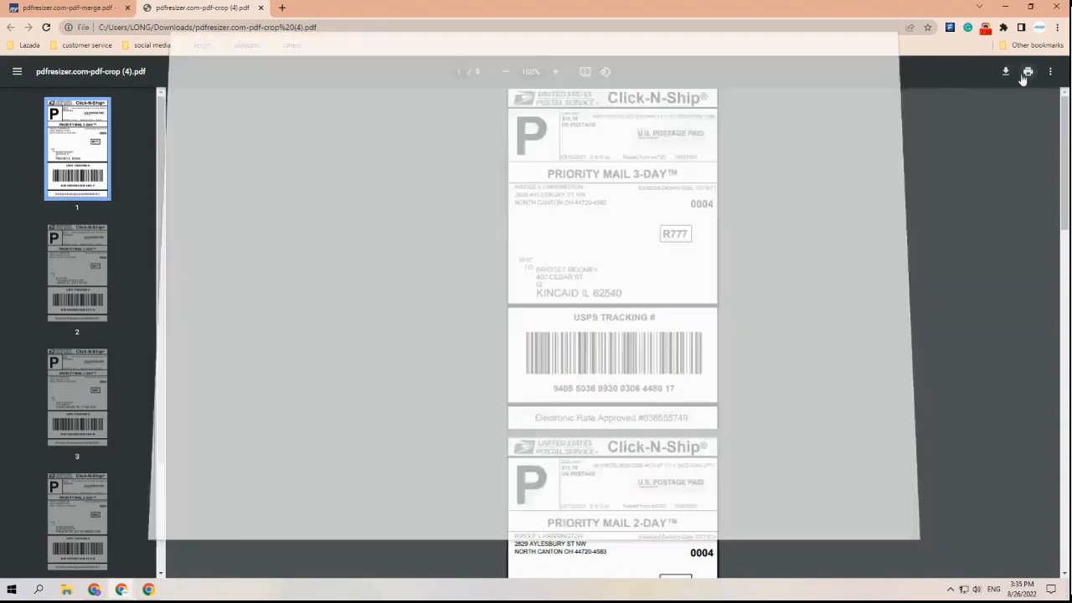
Print the labels to Jiose J500 on 4 x 6 inch paper, scaled Fit to paper.
{"action": "left_click", "coordinate": [1027, 71]}
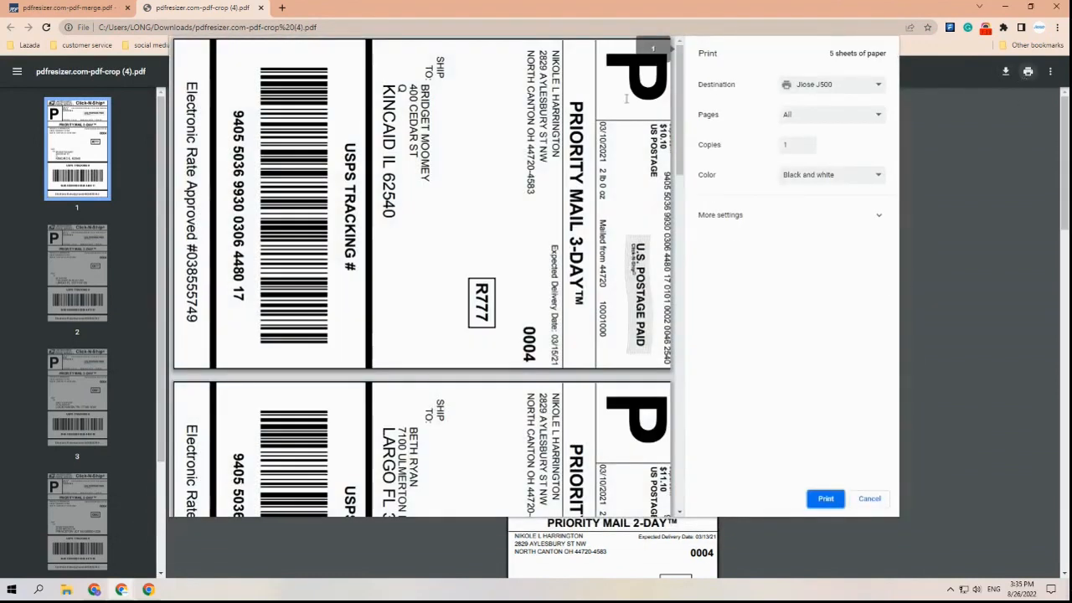
{"action": "left_click", "coordinate": [831, 84]}
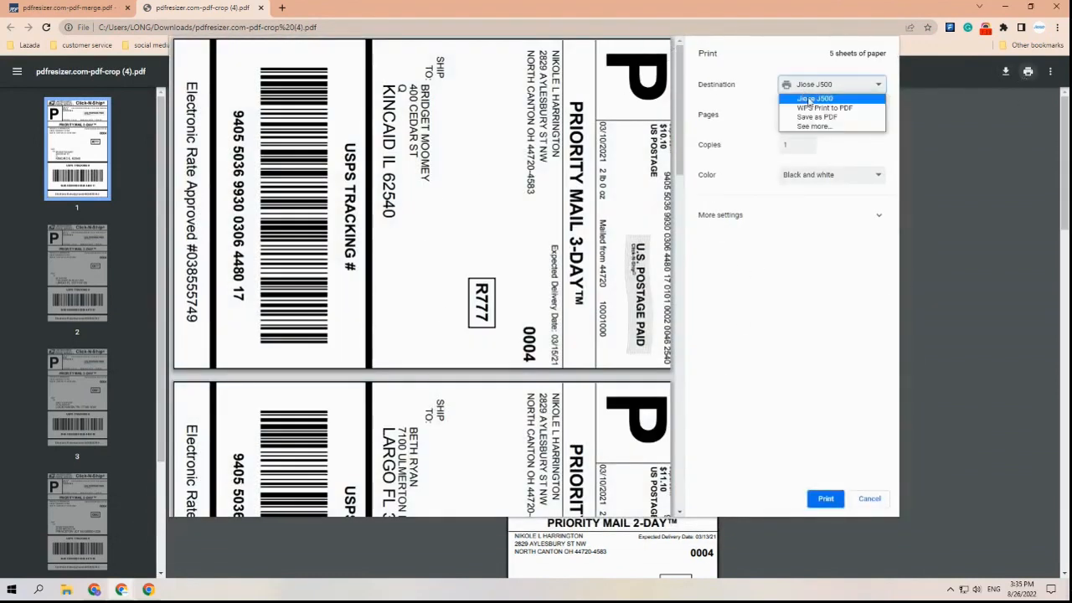
{"action": "left_click", "coordinate": [791, 214]}
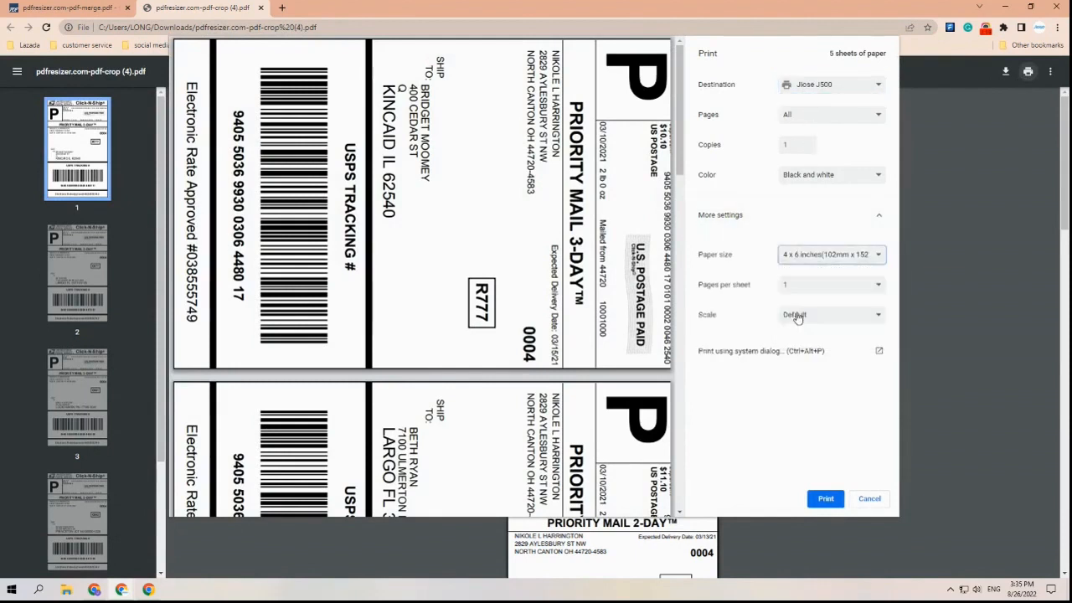
{"action": "left_click", "coordinate": [830, 314]}
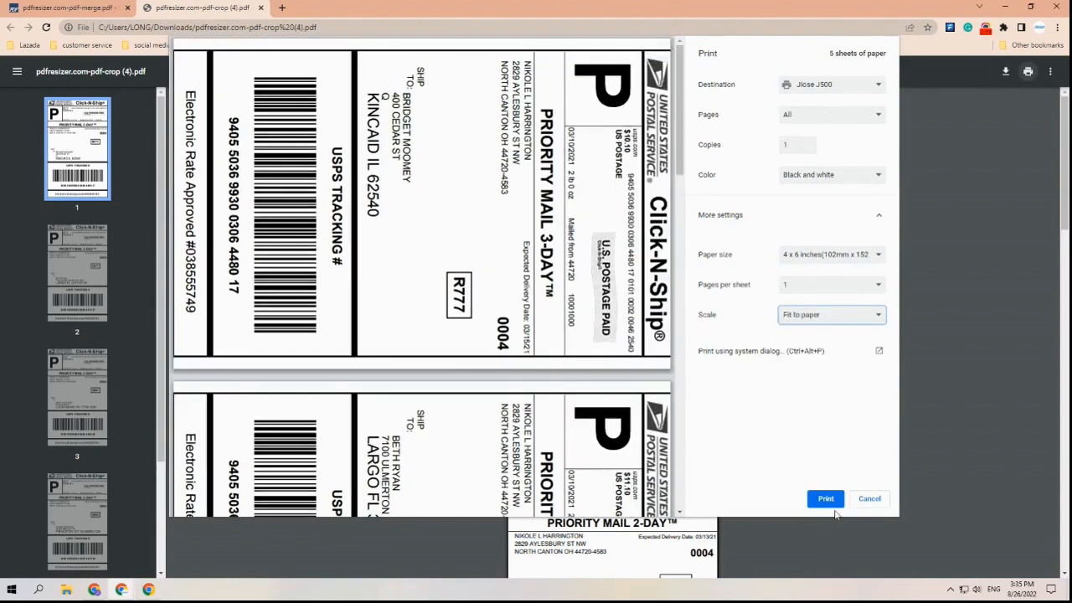
{"action": "left_click", "coordinate": [870, 499]}
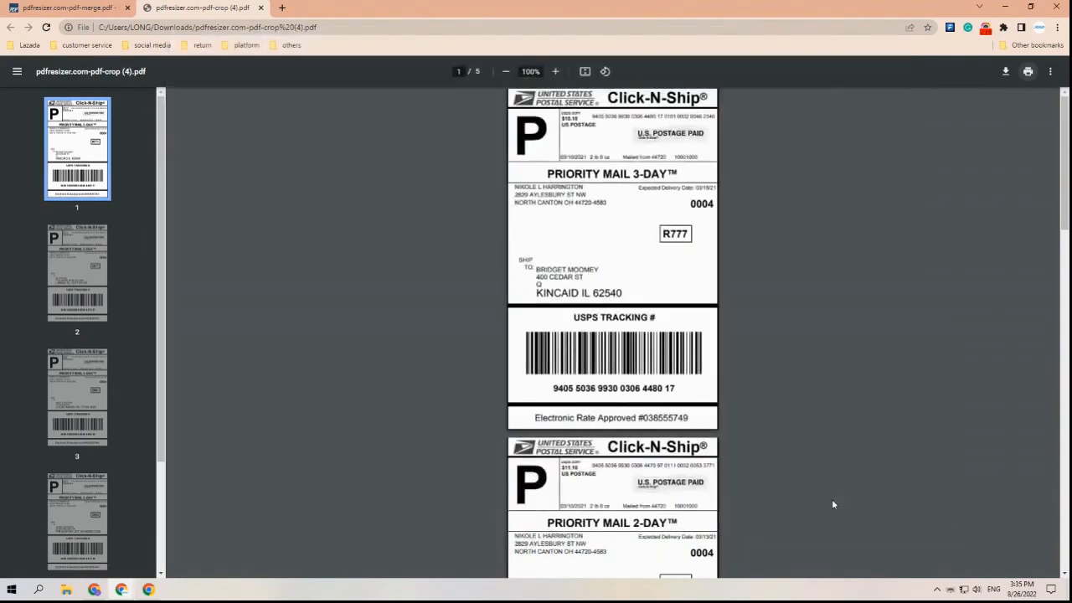